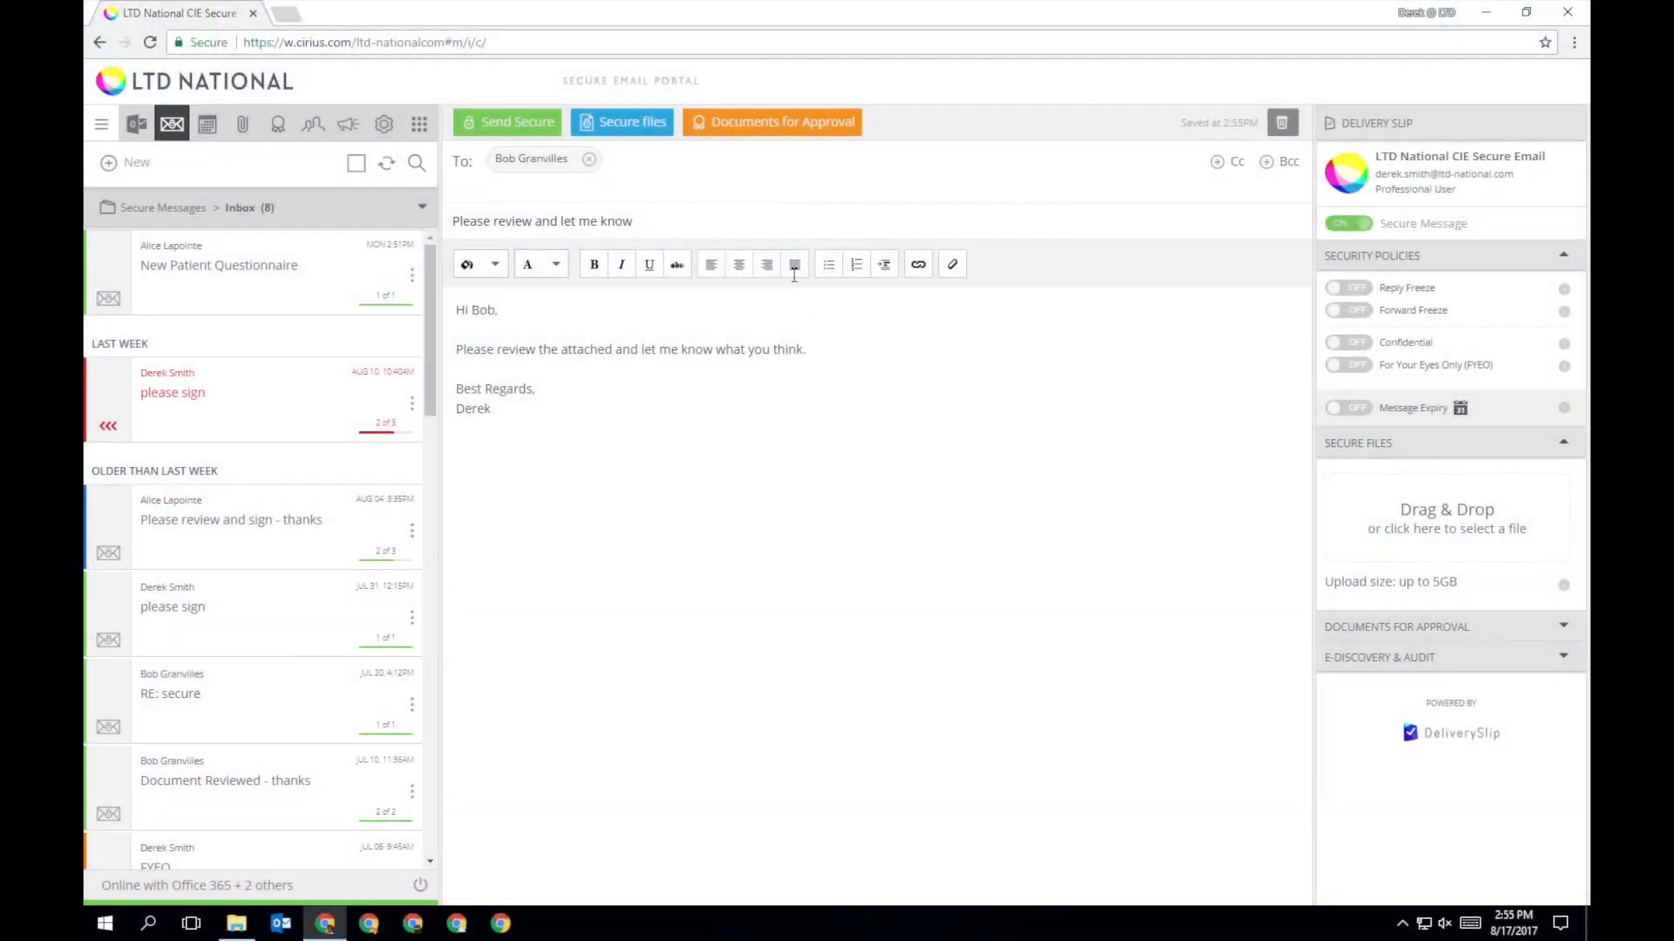
- Attach the 2017-Jan Portfolio-Update PDF as a secure file to the draft message
click(1446, 518)
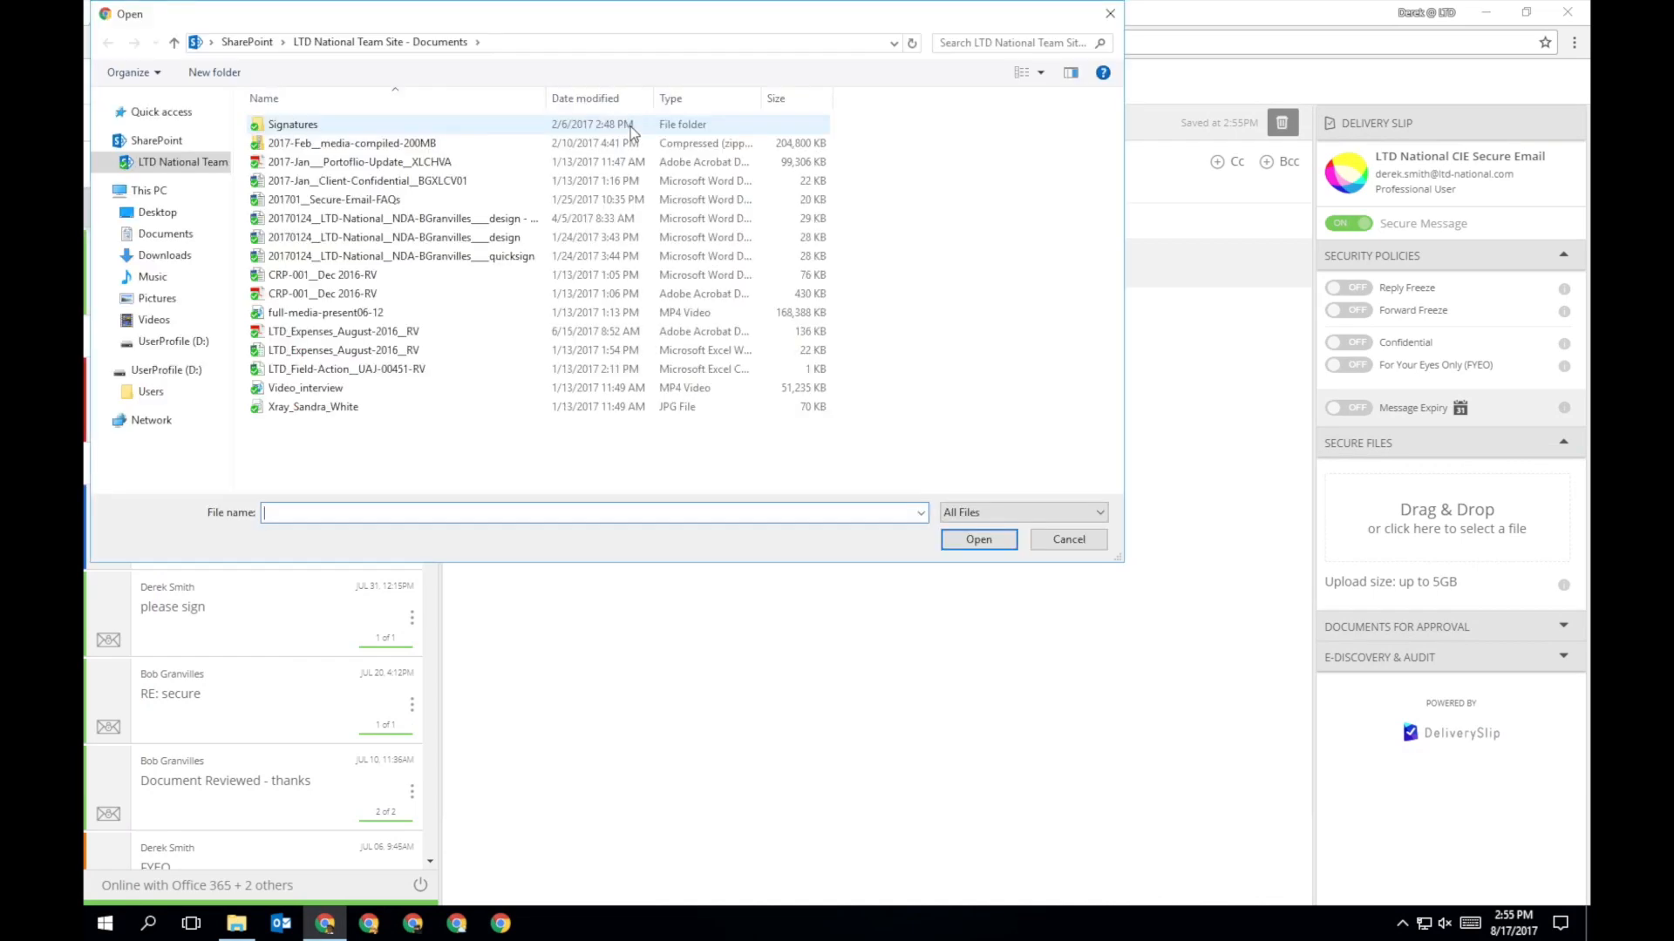
click(977, 539)
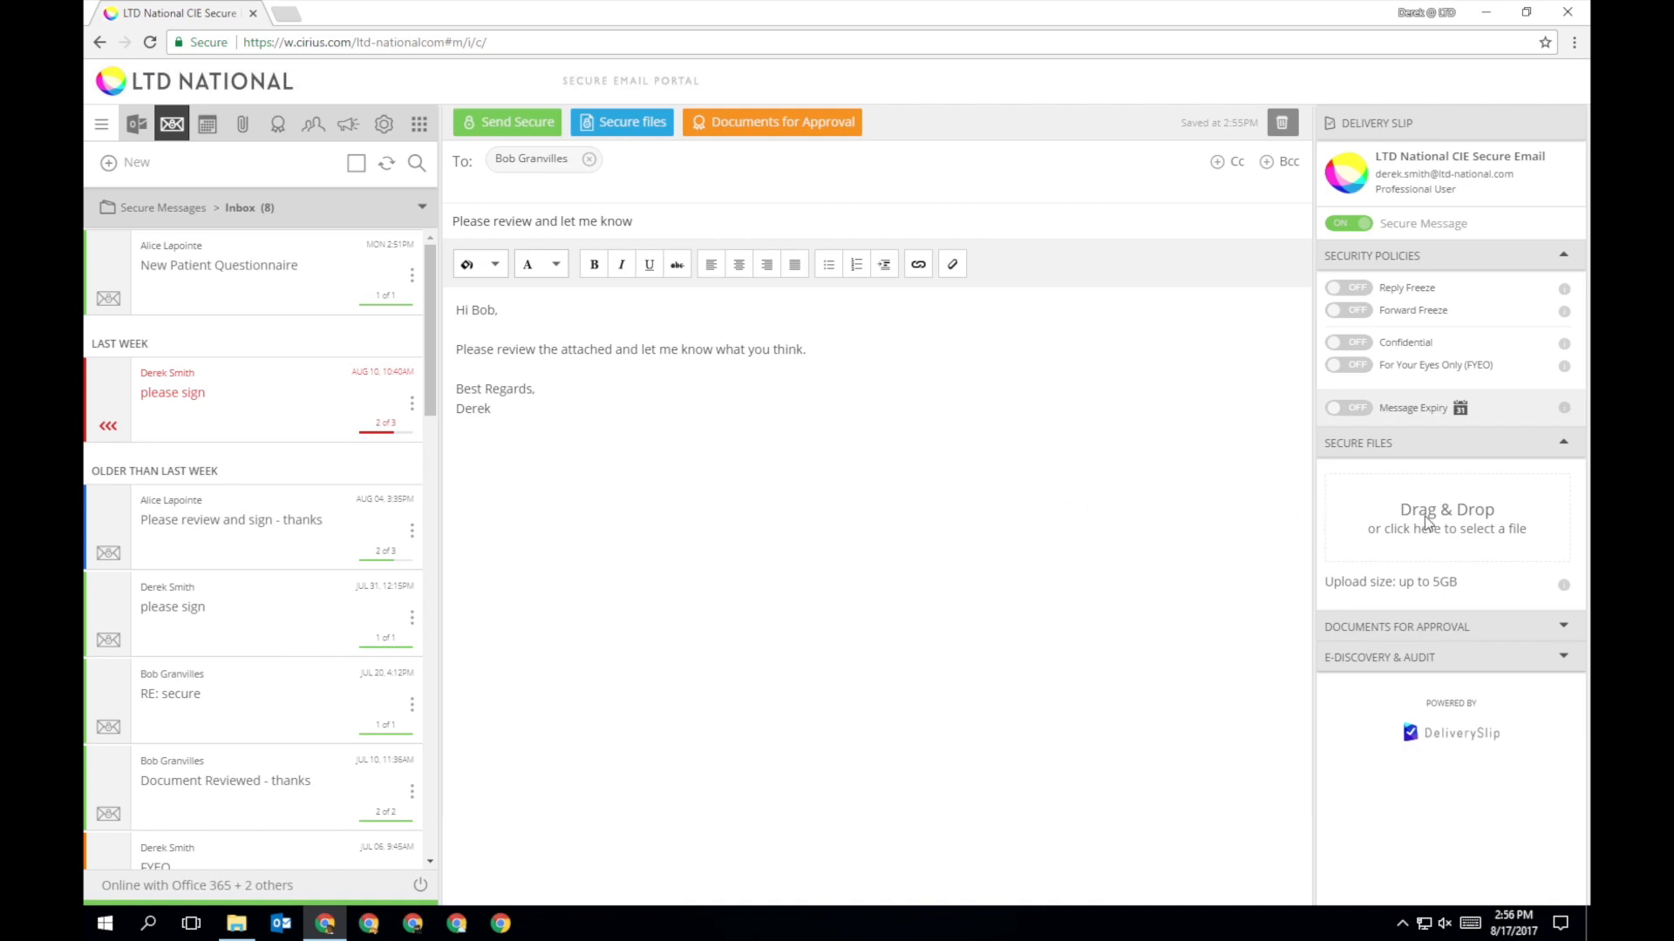
click(1447, 518)
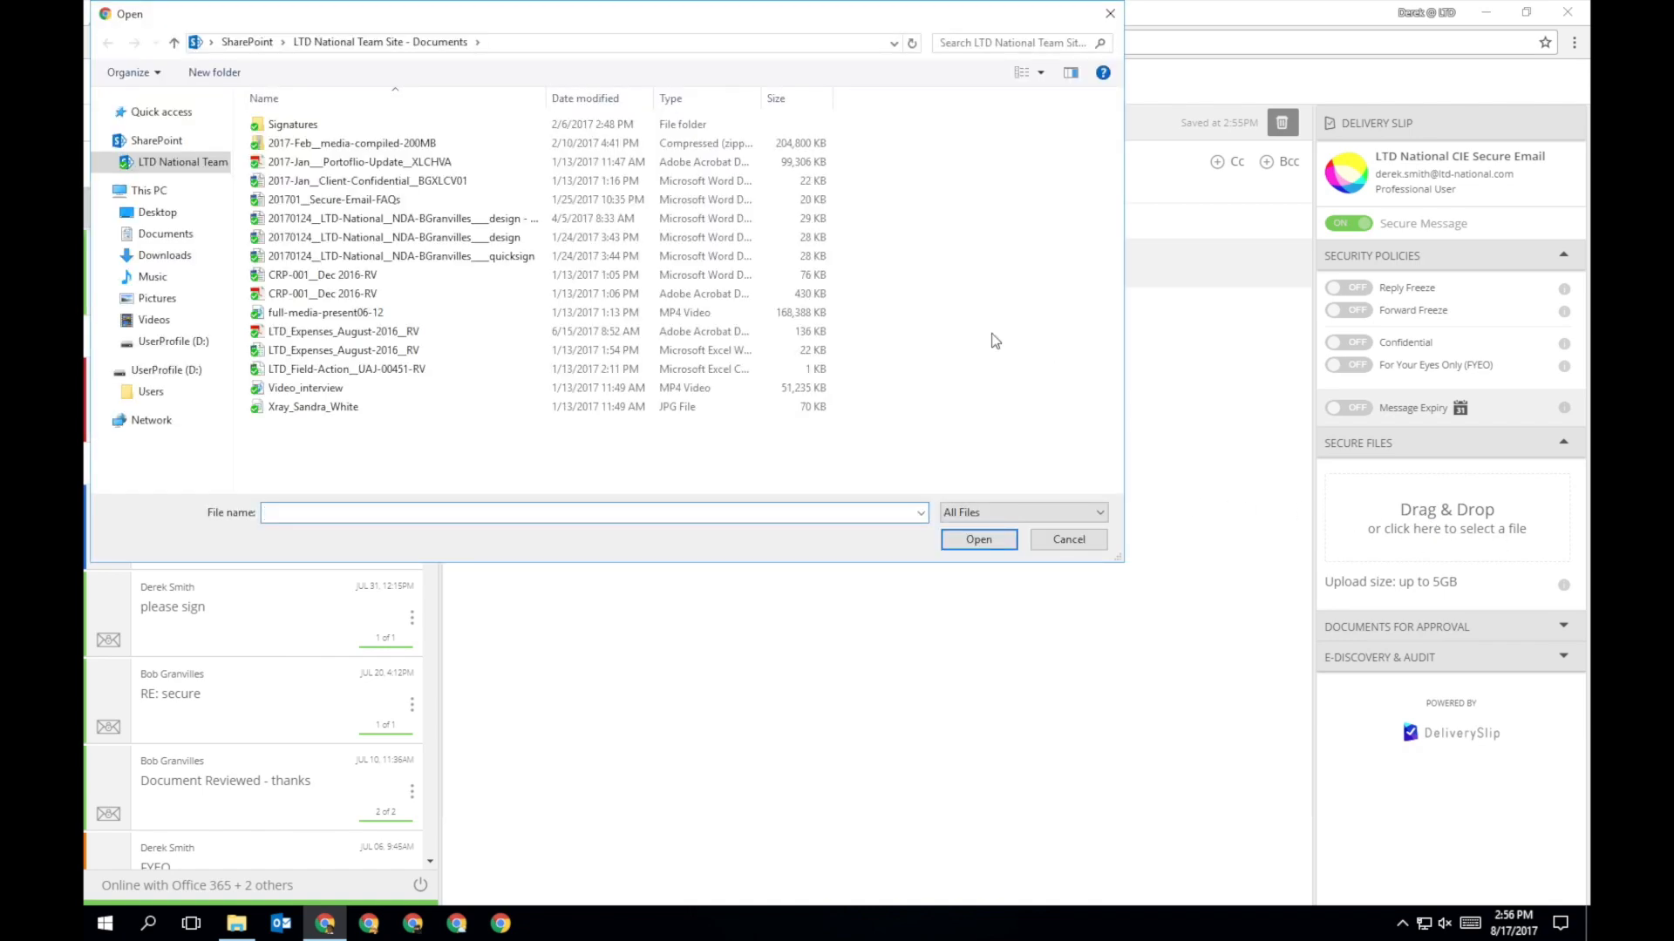
click(977, 539)
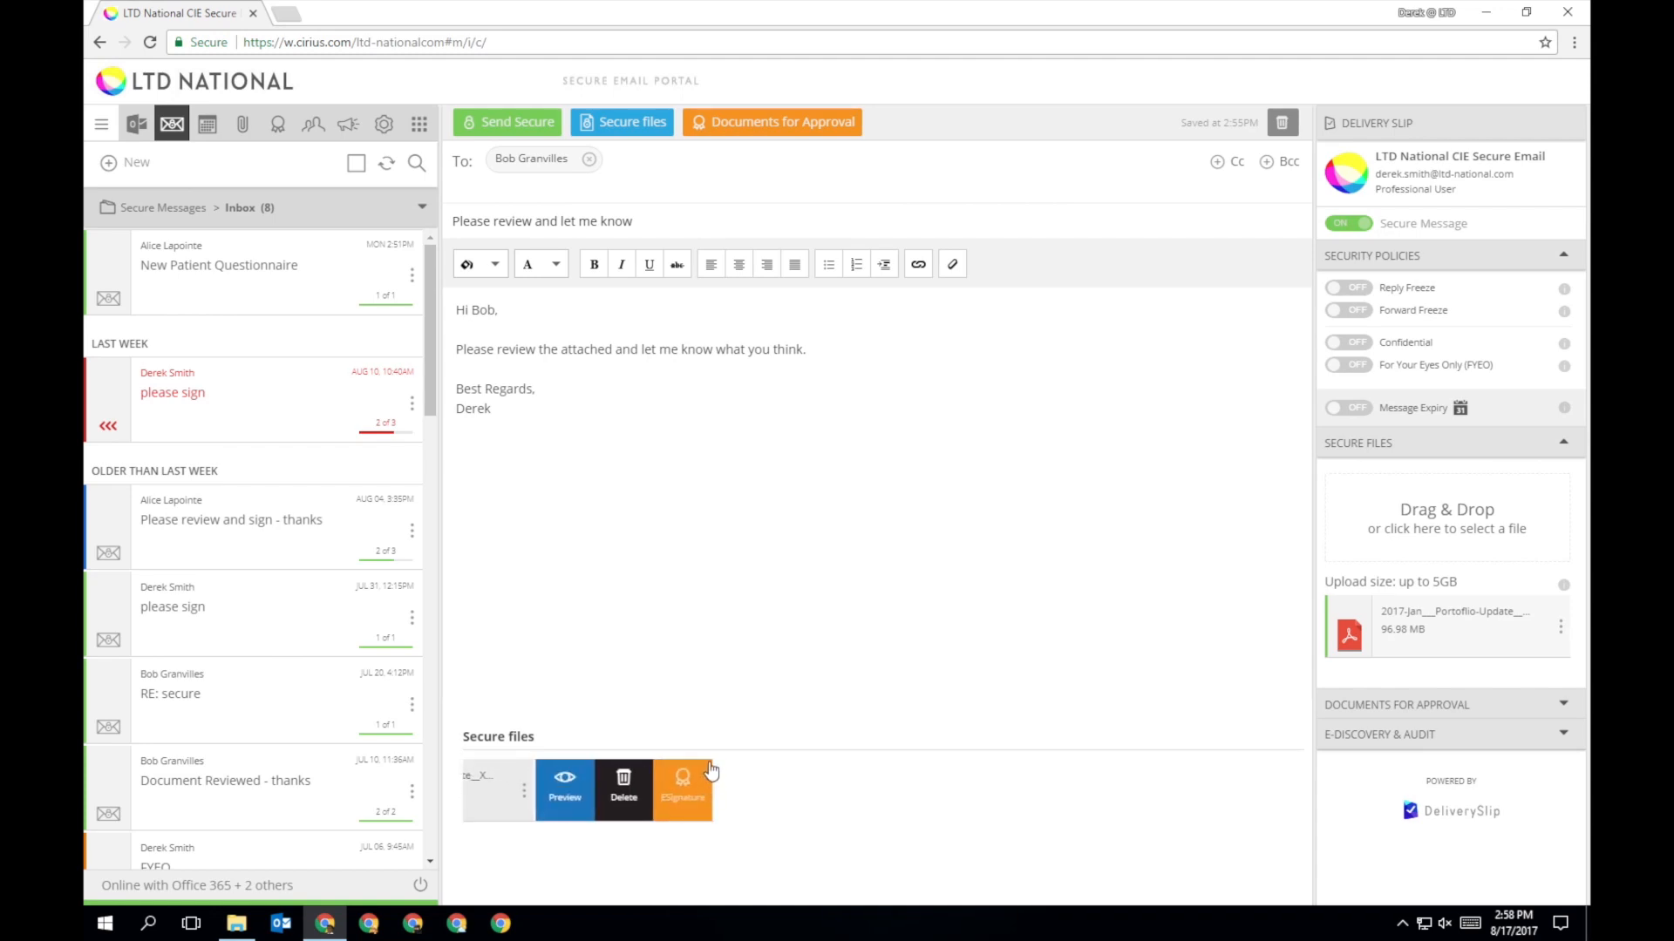
mouse_move(565, 789)
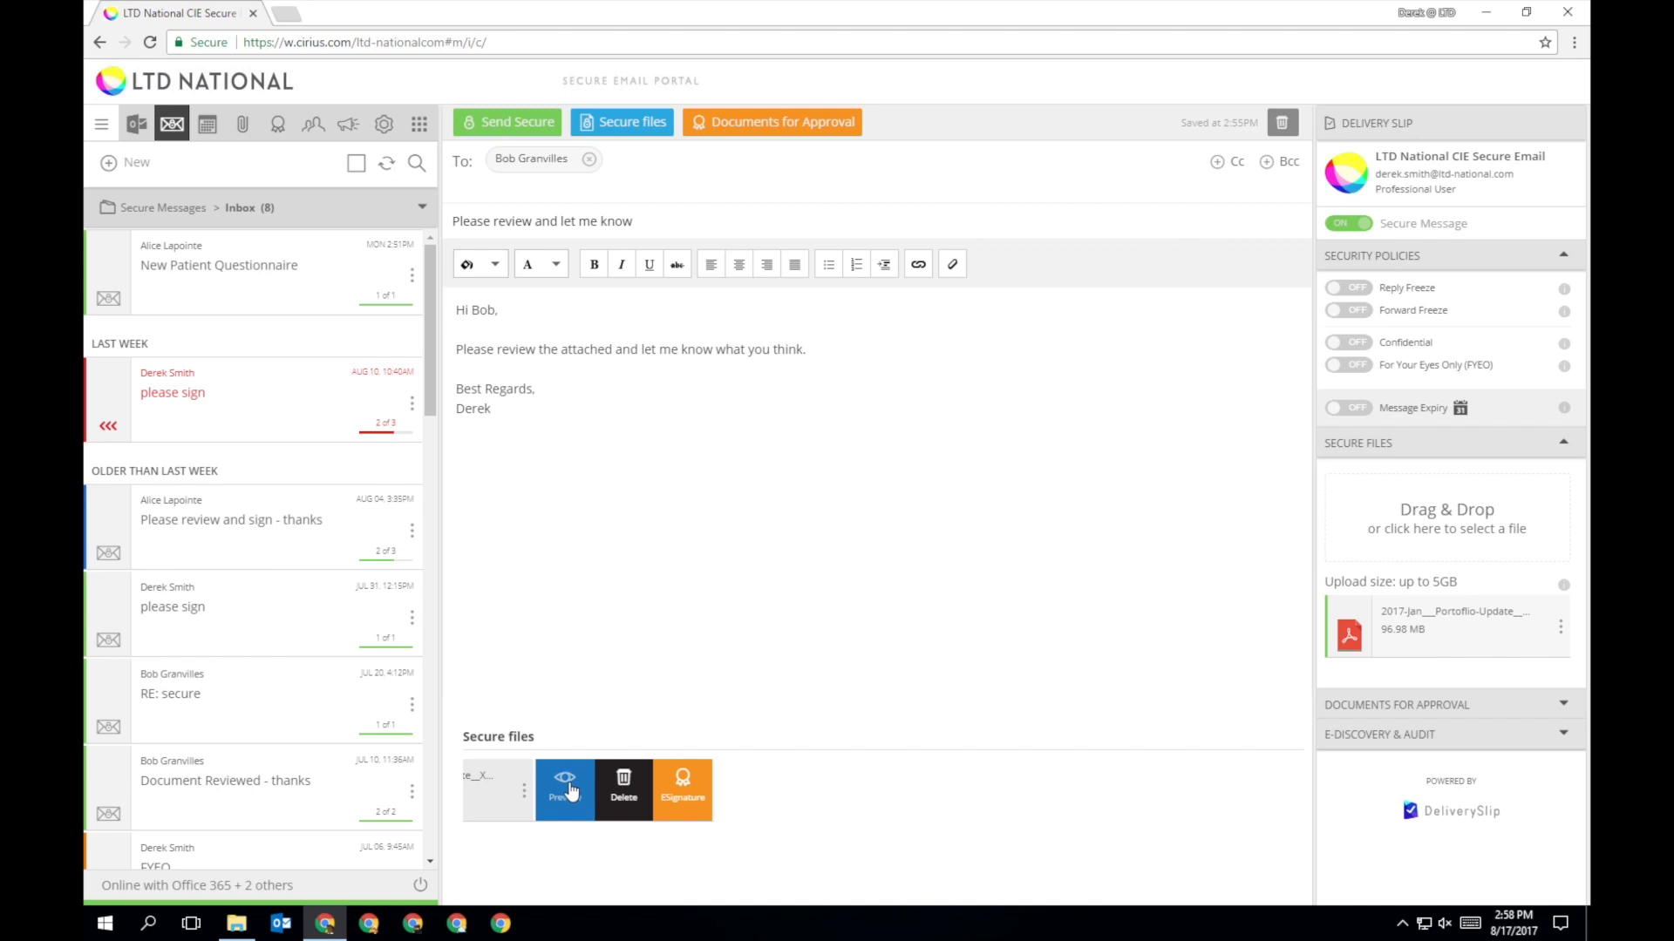
- Preview the attached Portfolio-Update PDF and move to the Secure Files list
click(564, 783)
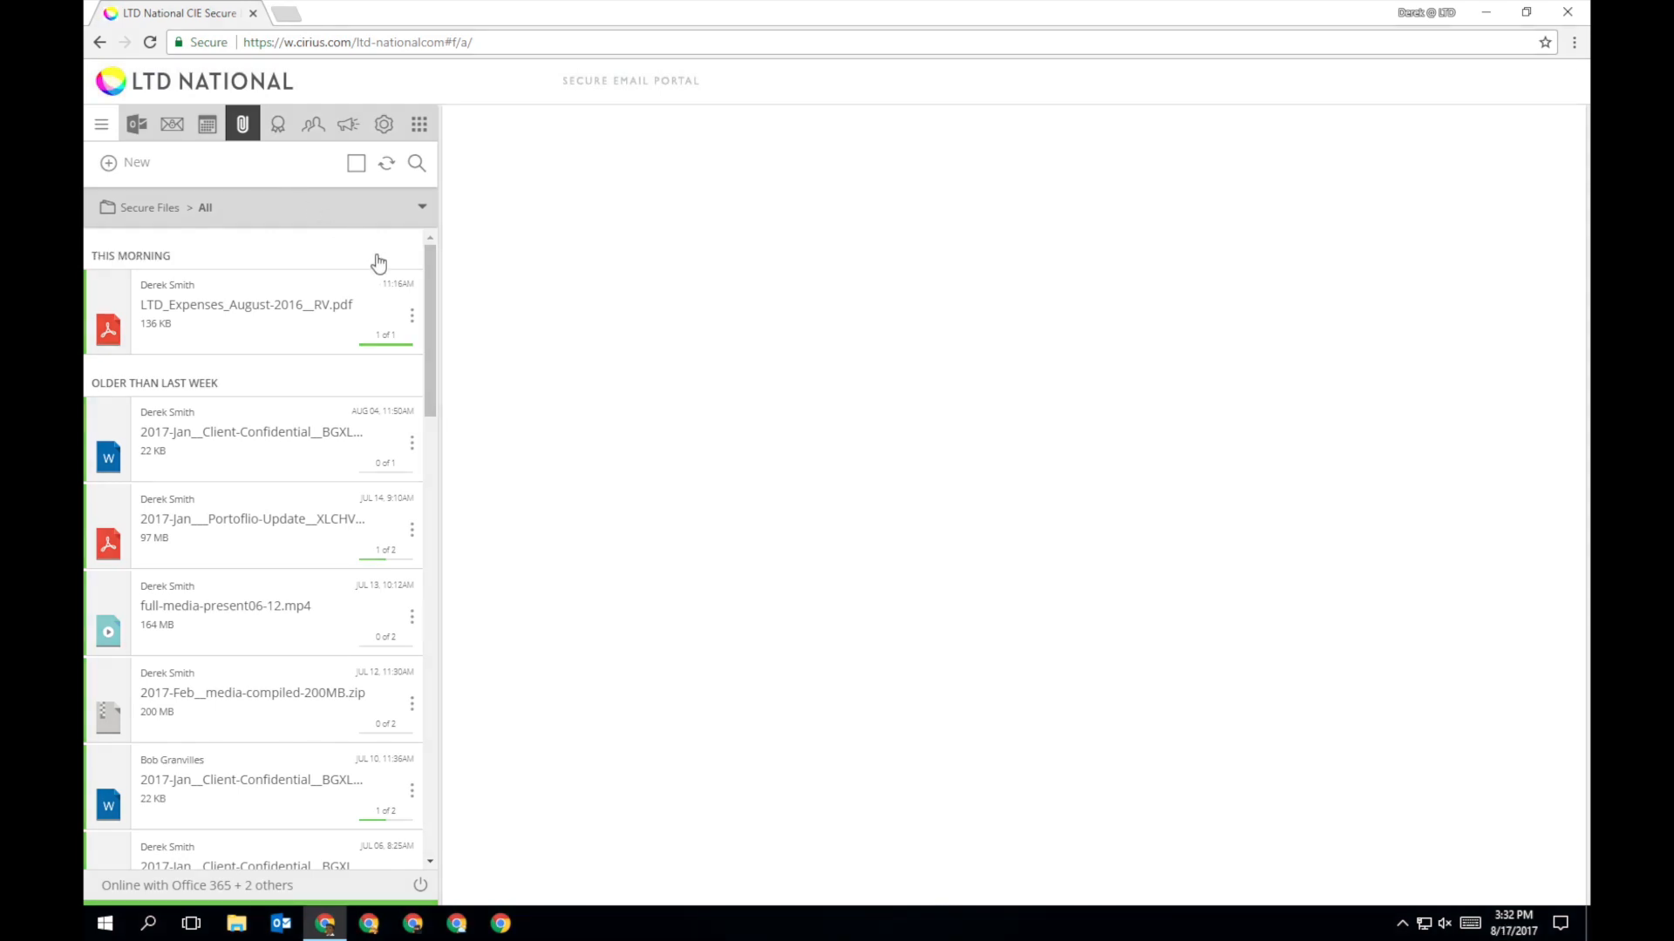
- Preview LTD_Expenses_August-2016__RV.pdf from its file options menu
click(413, 315)
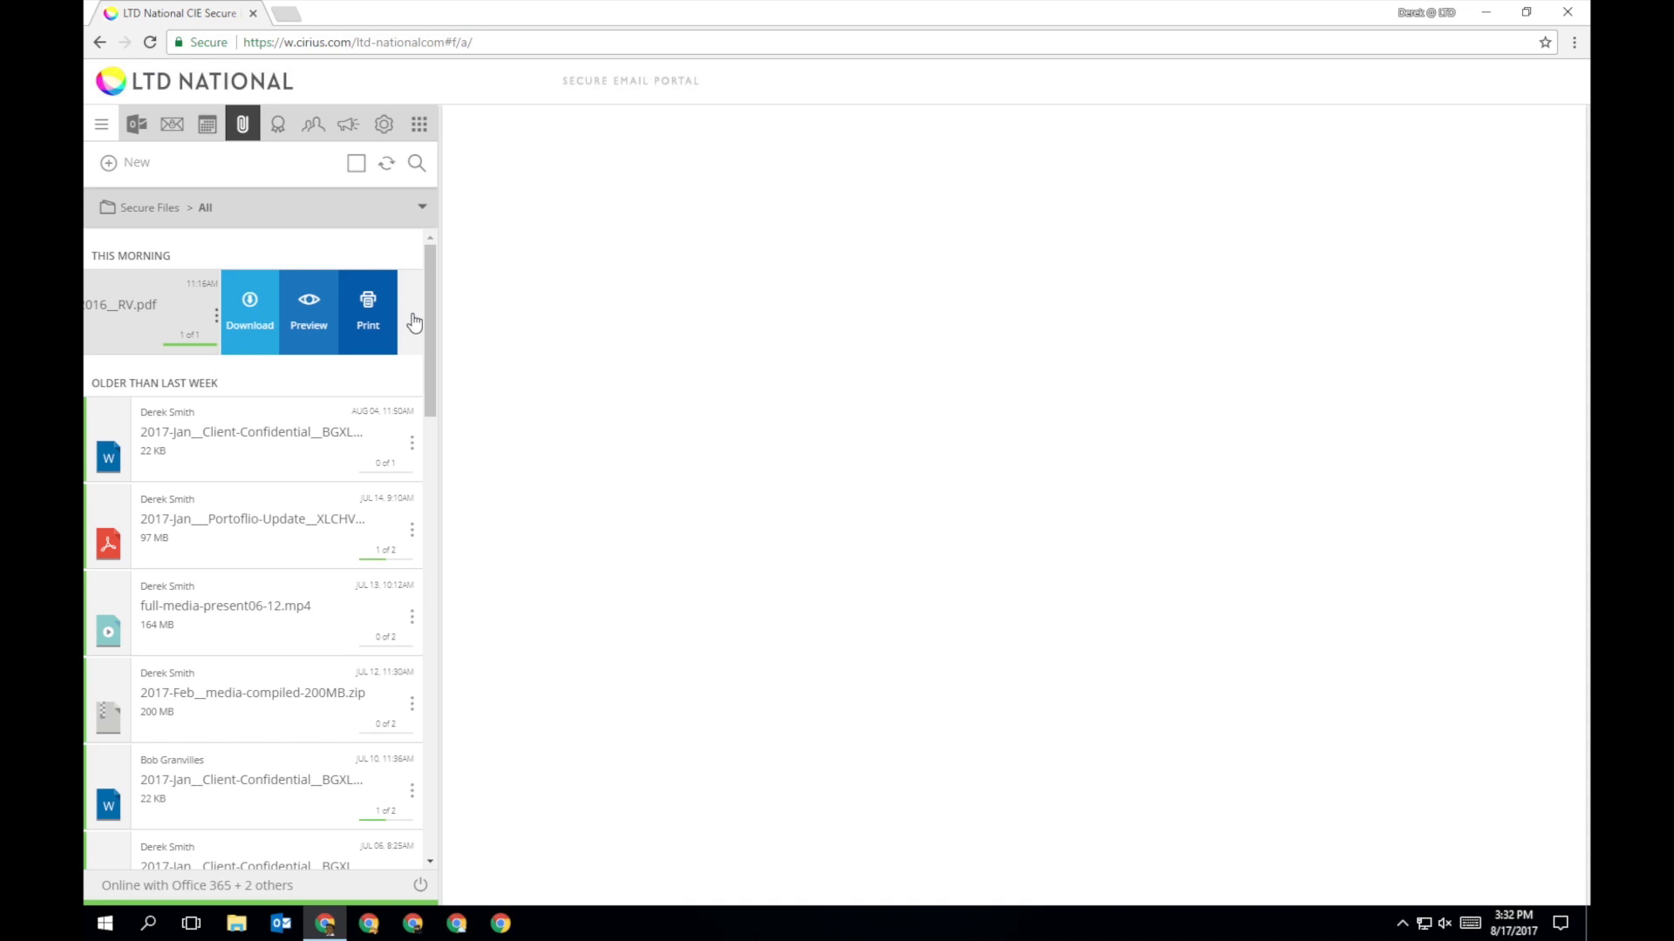
mouse_move(407, 352)
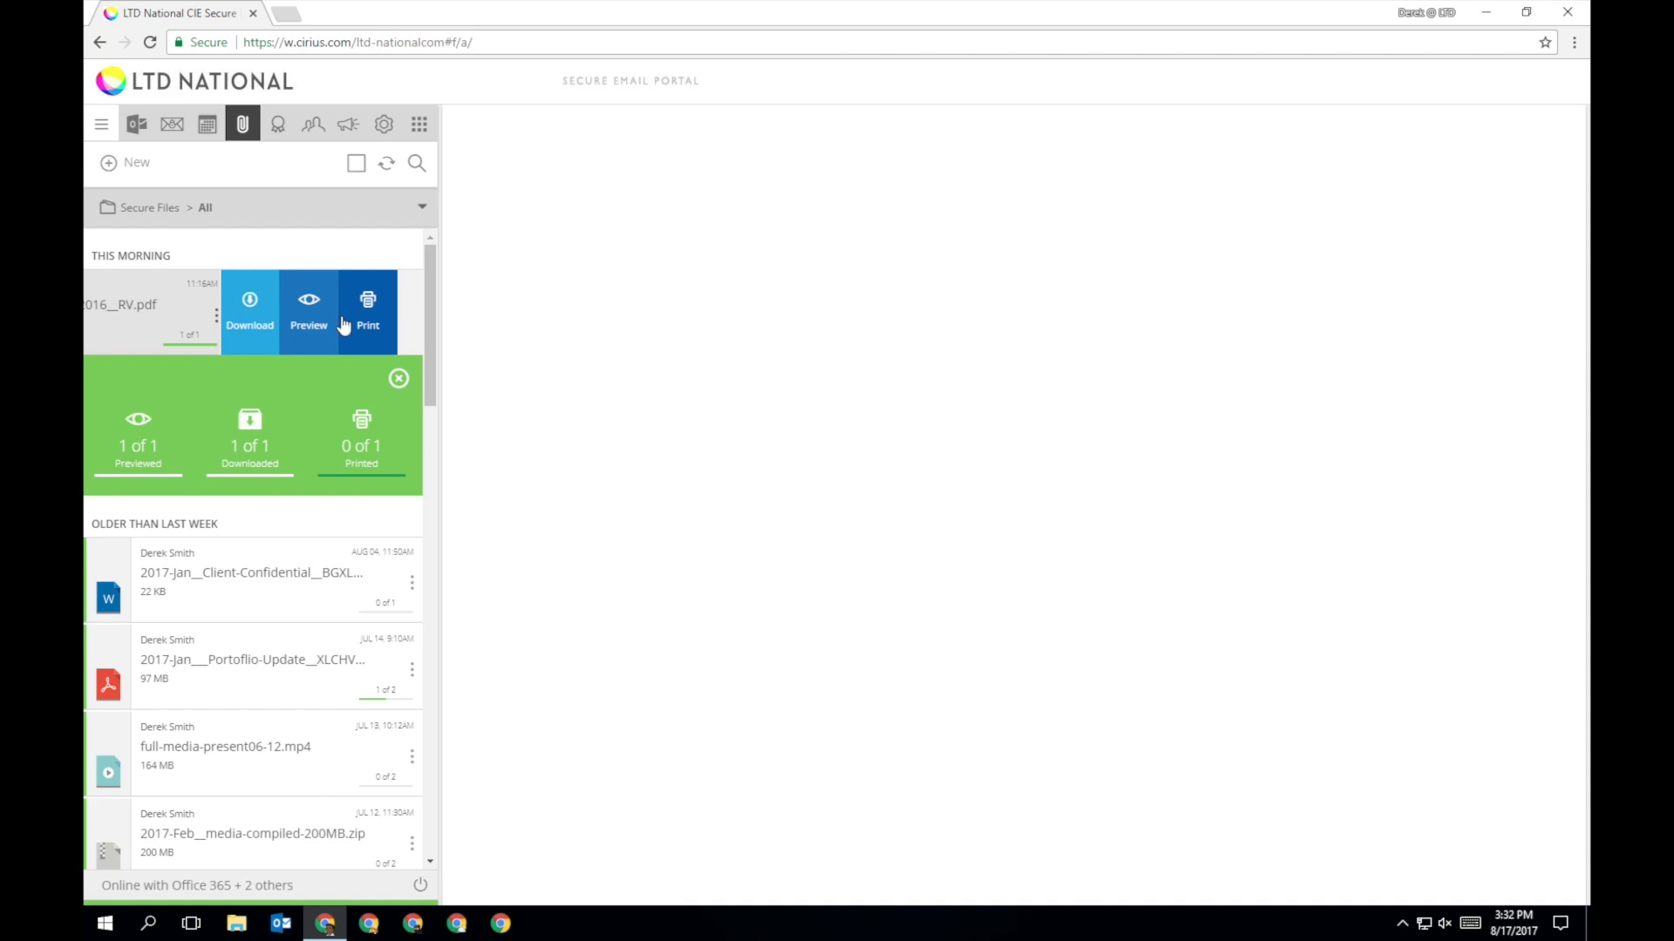
click(308, 310)
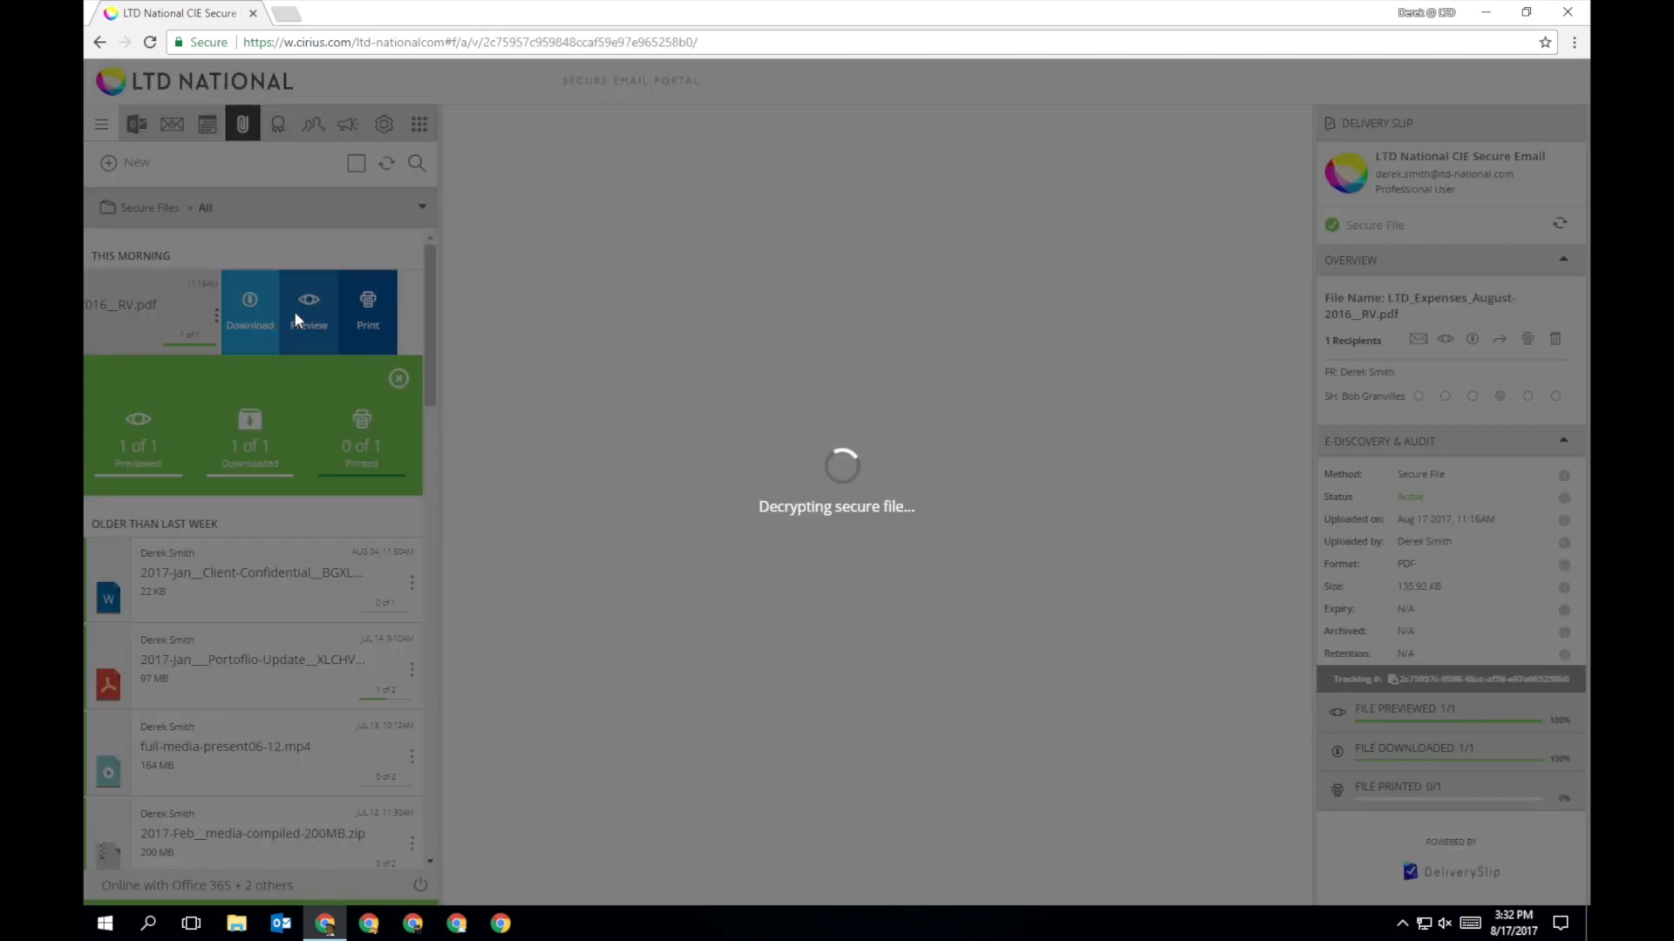
- Show the expenses PDF's Tracking Number window with its QR code from E-Discovery & Audit
click(309, 310)
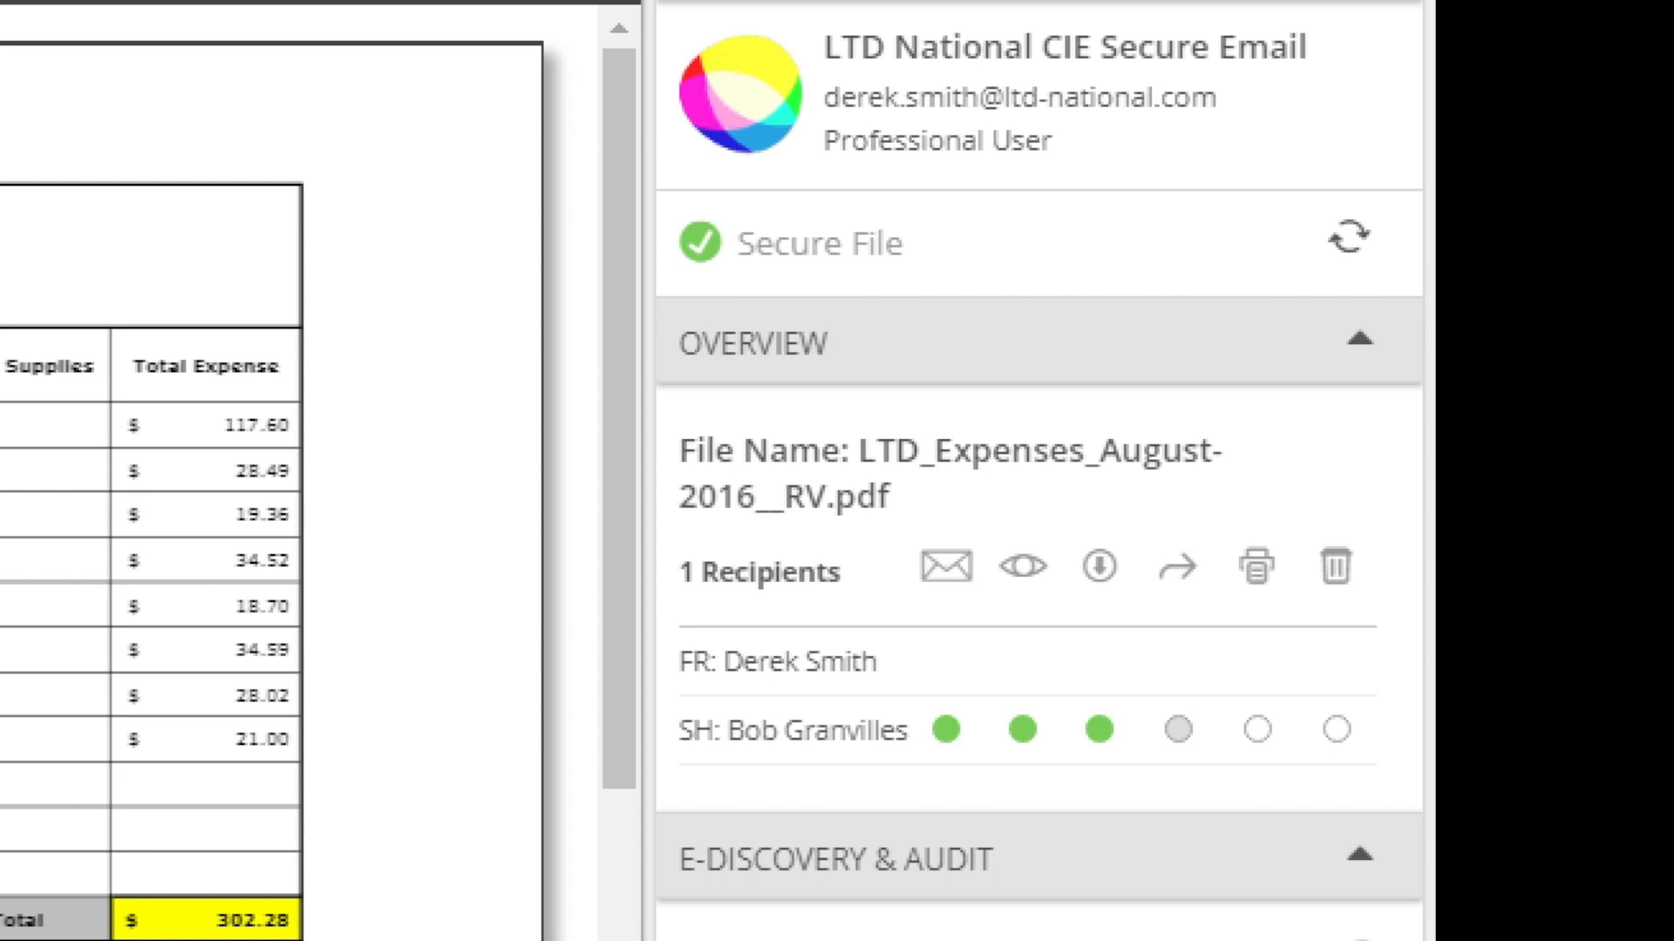
mouse_move(943, 567)
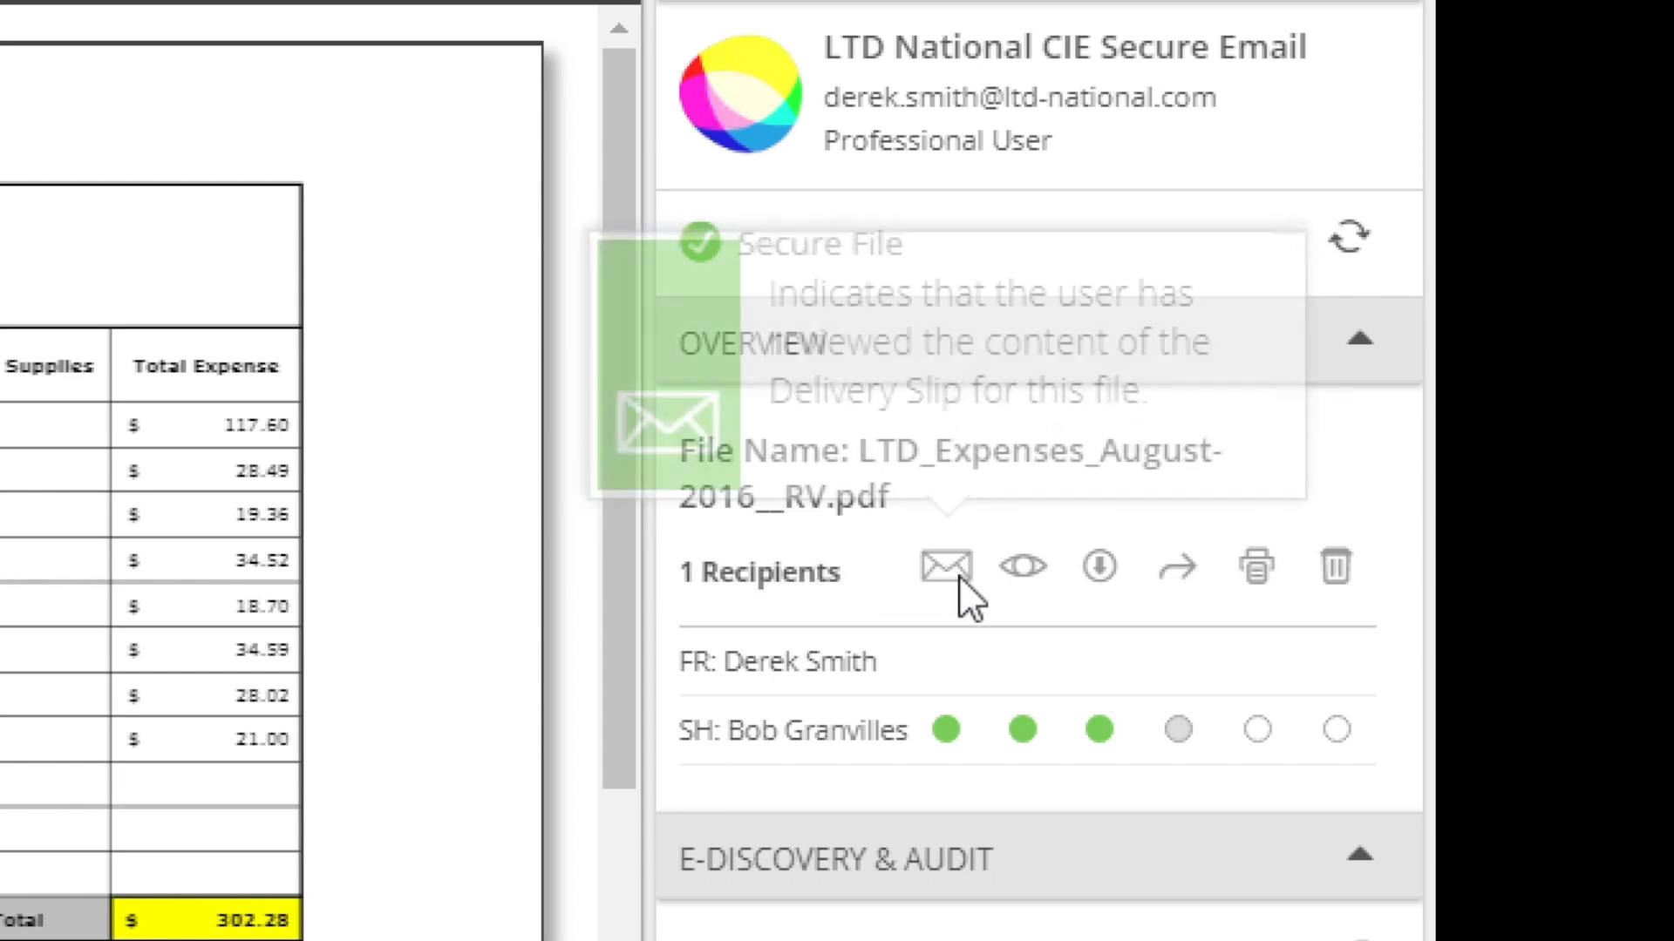
mouse_move(1022, 567)
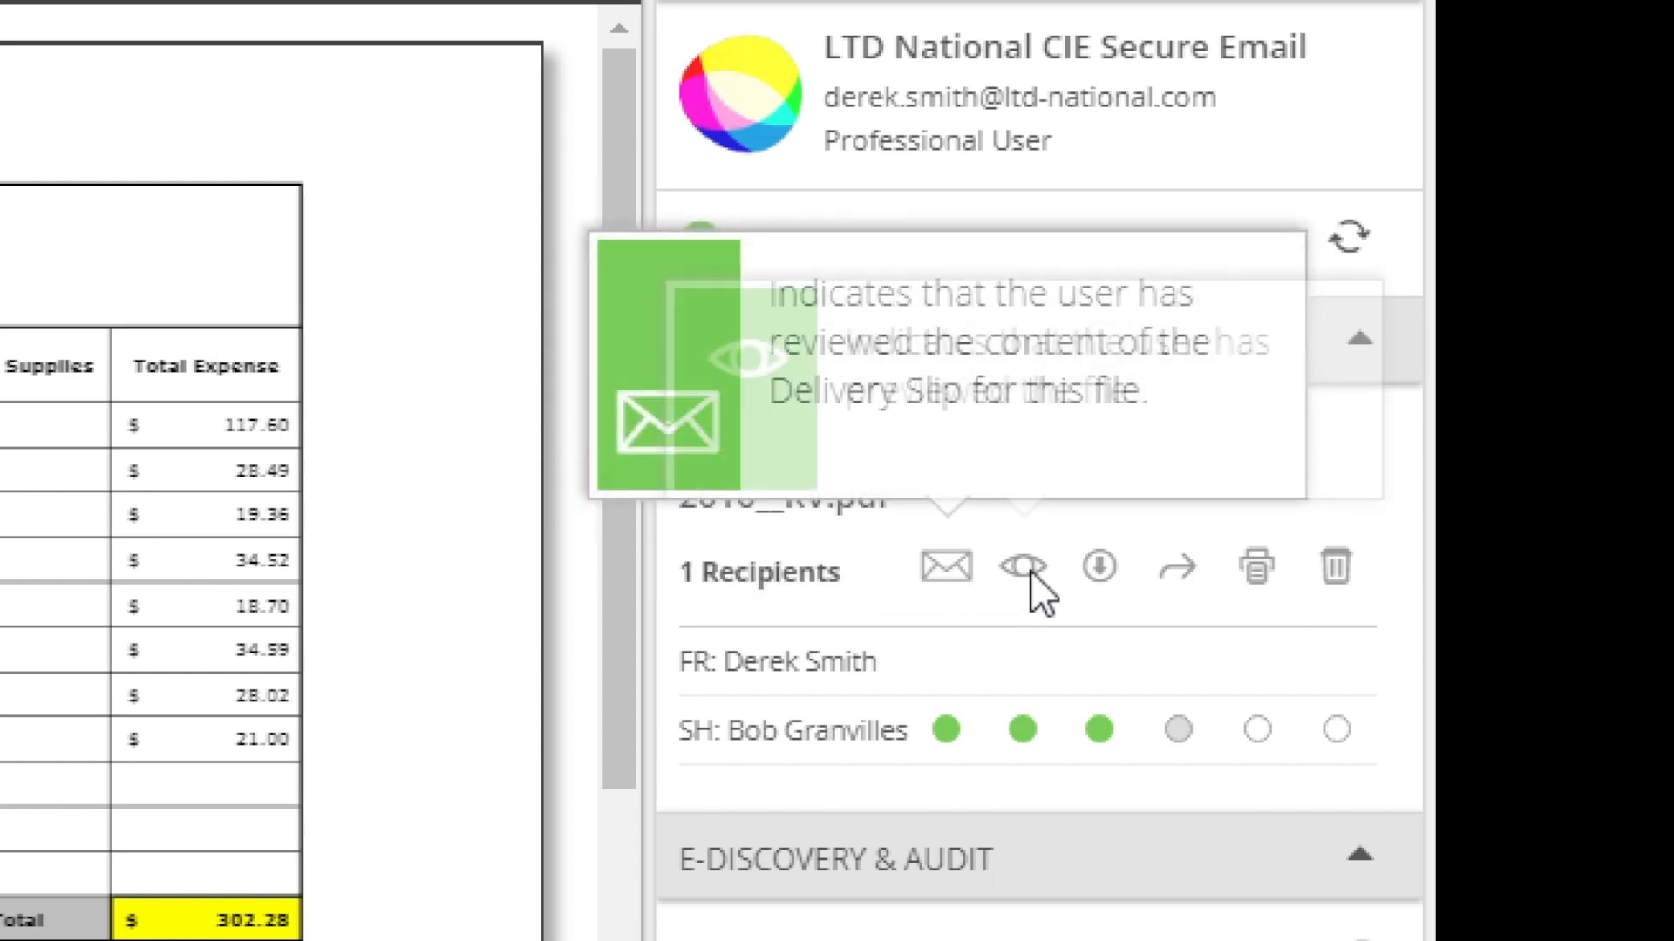
mouse_move(1021, 567)
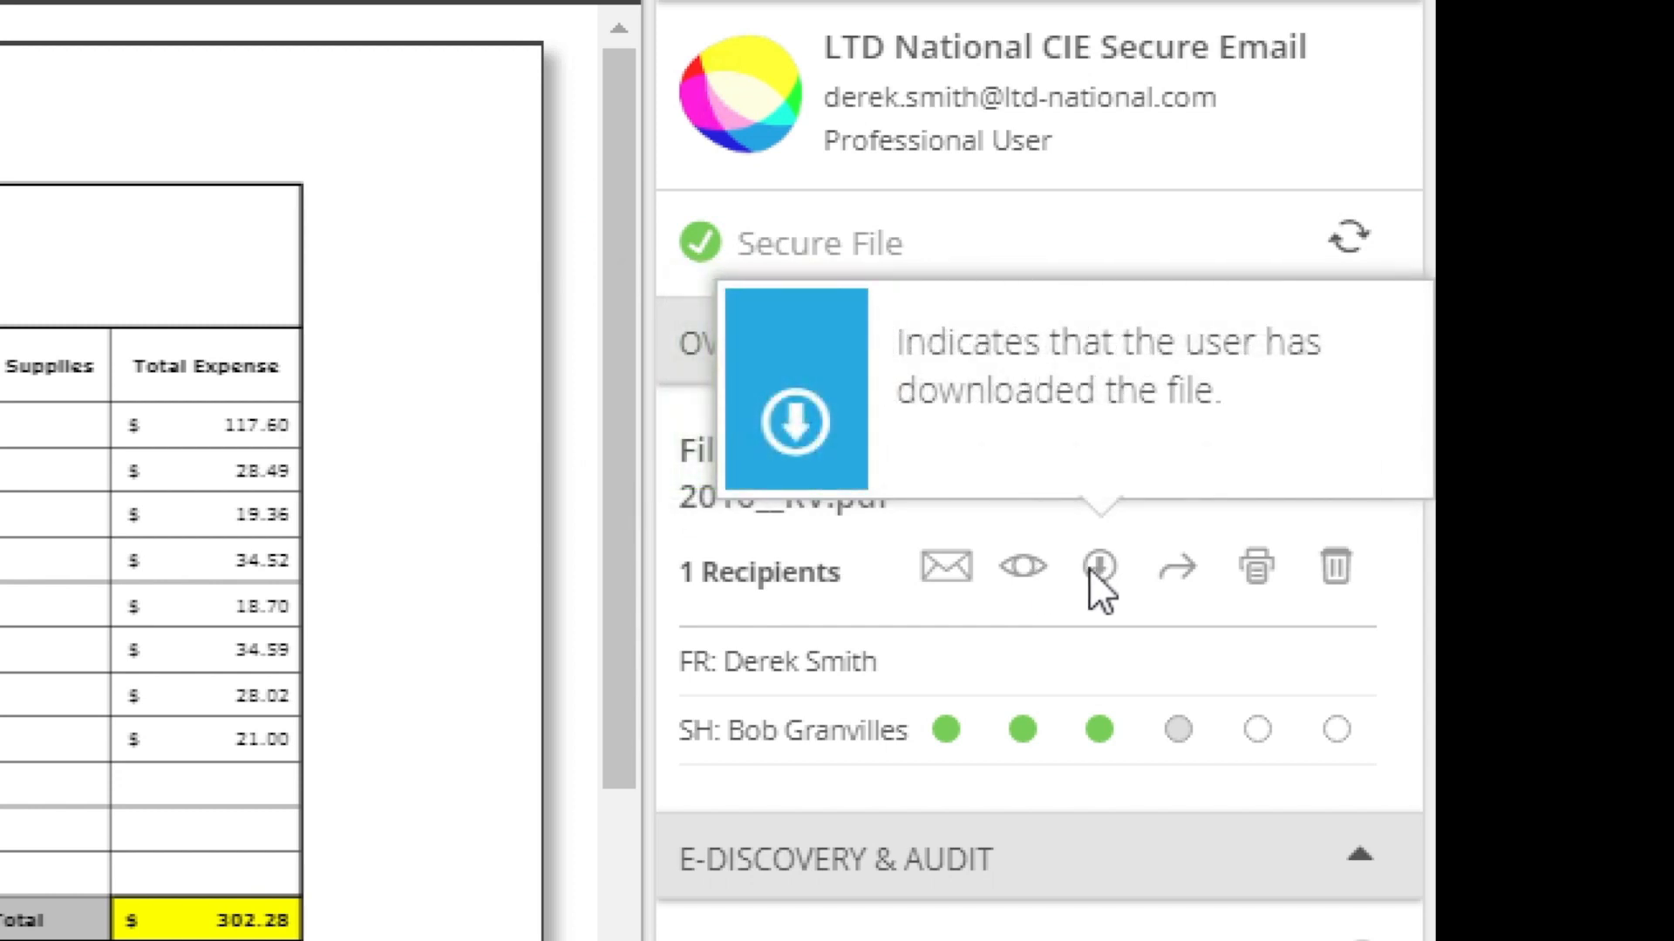
mouse_move(1179, 571)
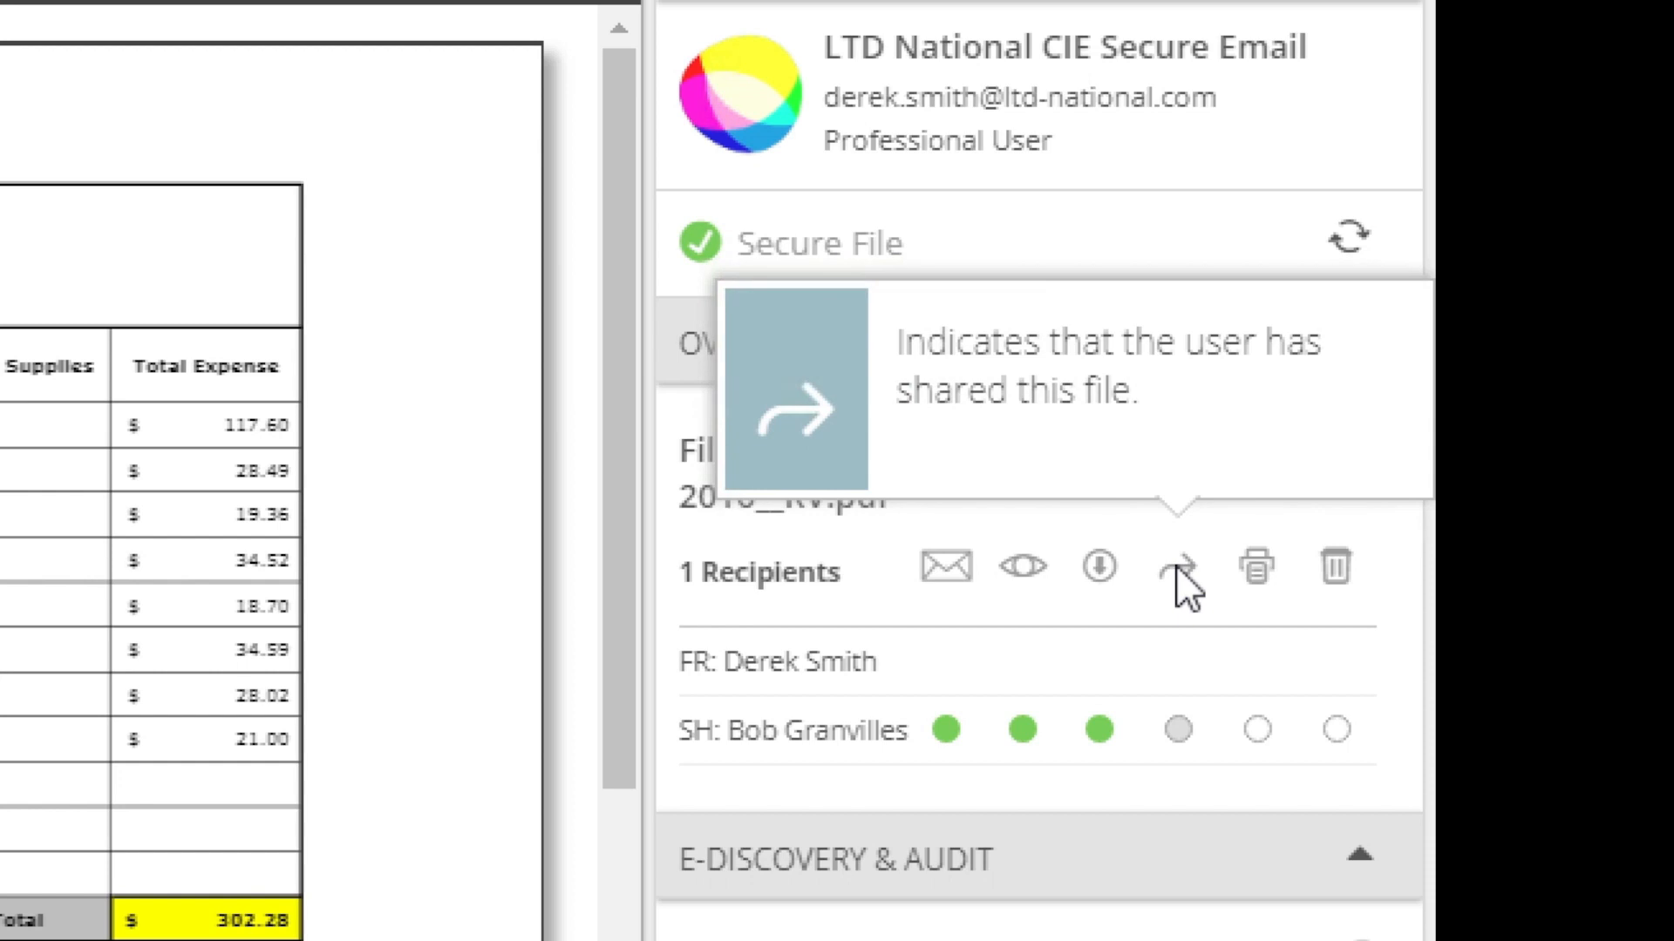
mouse_move(1257, 592)
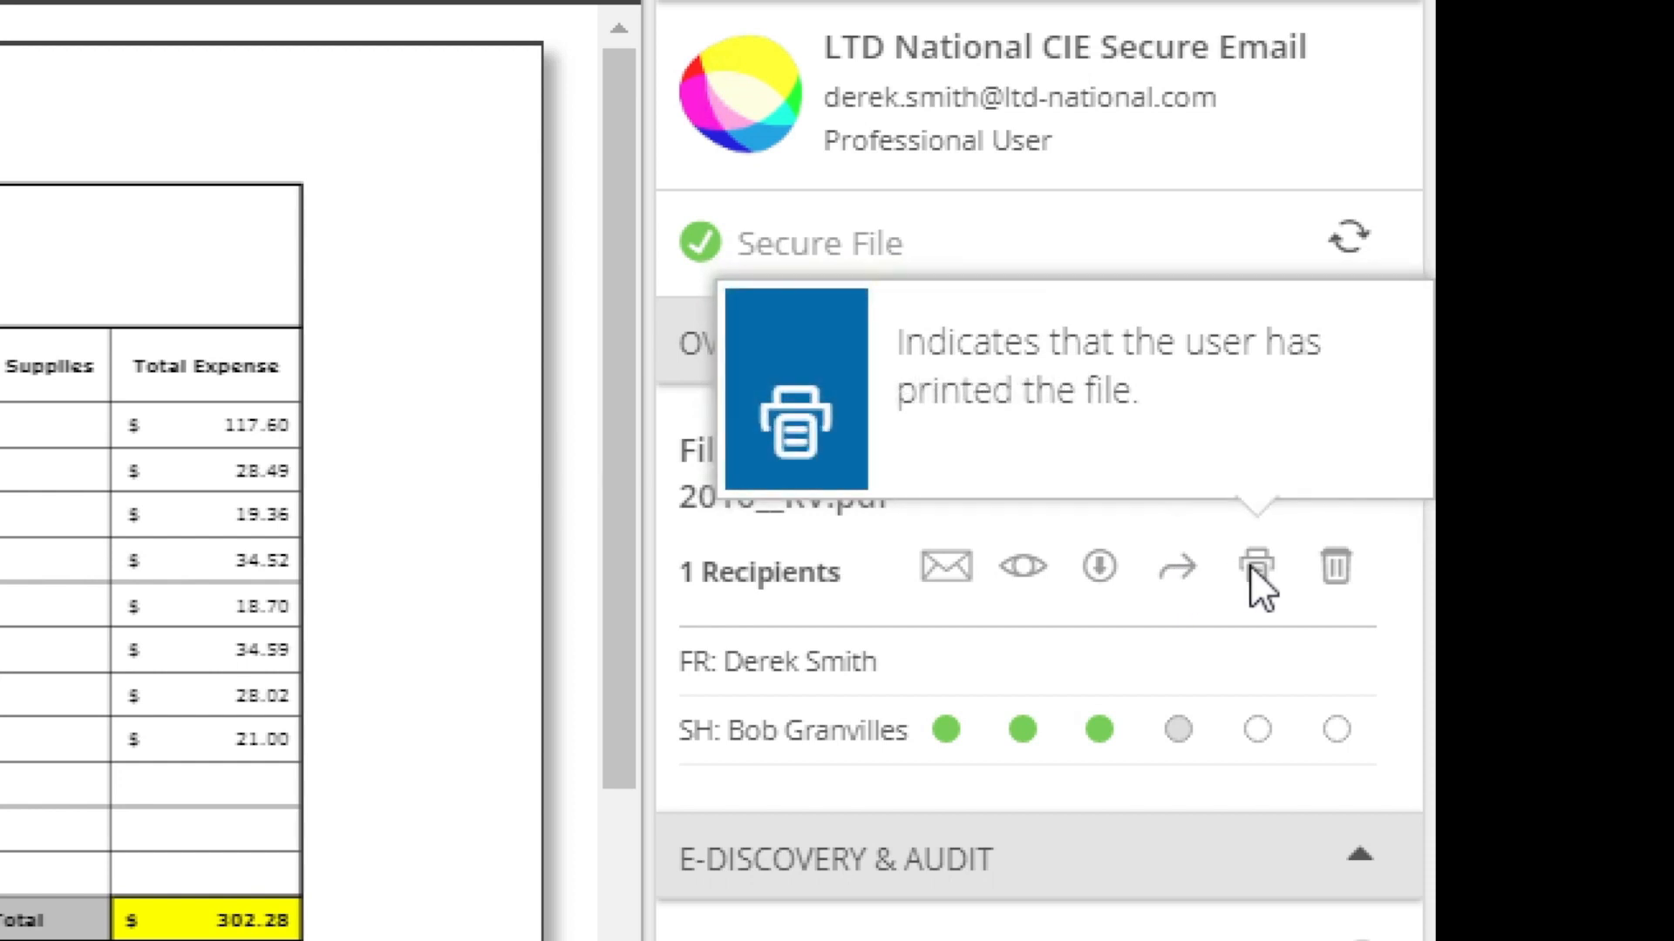
mouse_move(1339, 590)
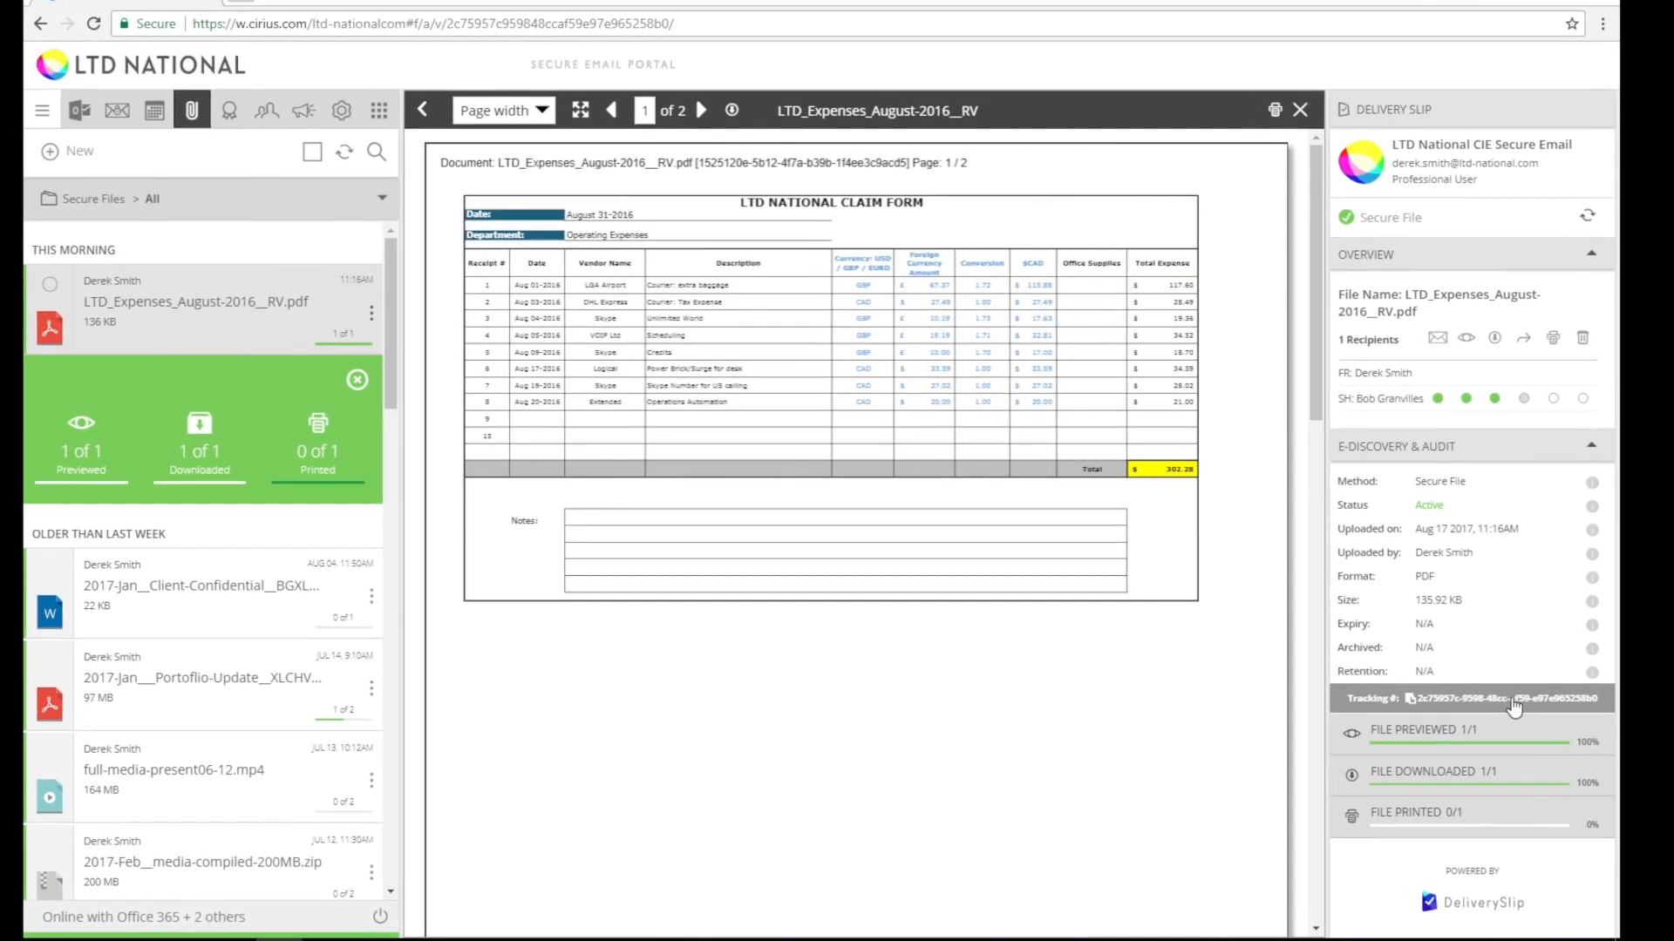
click(1506, 699)
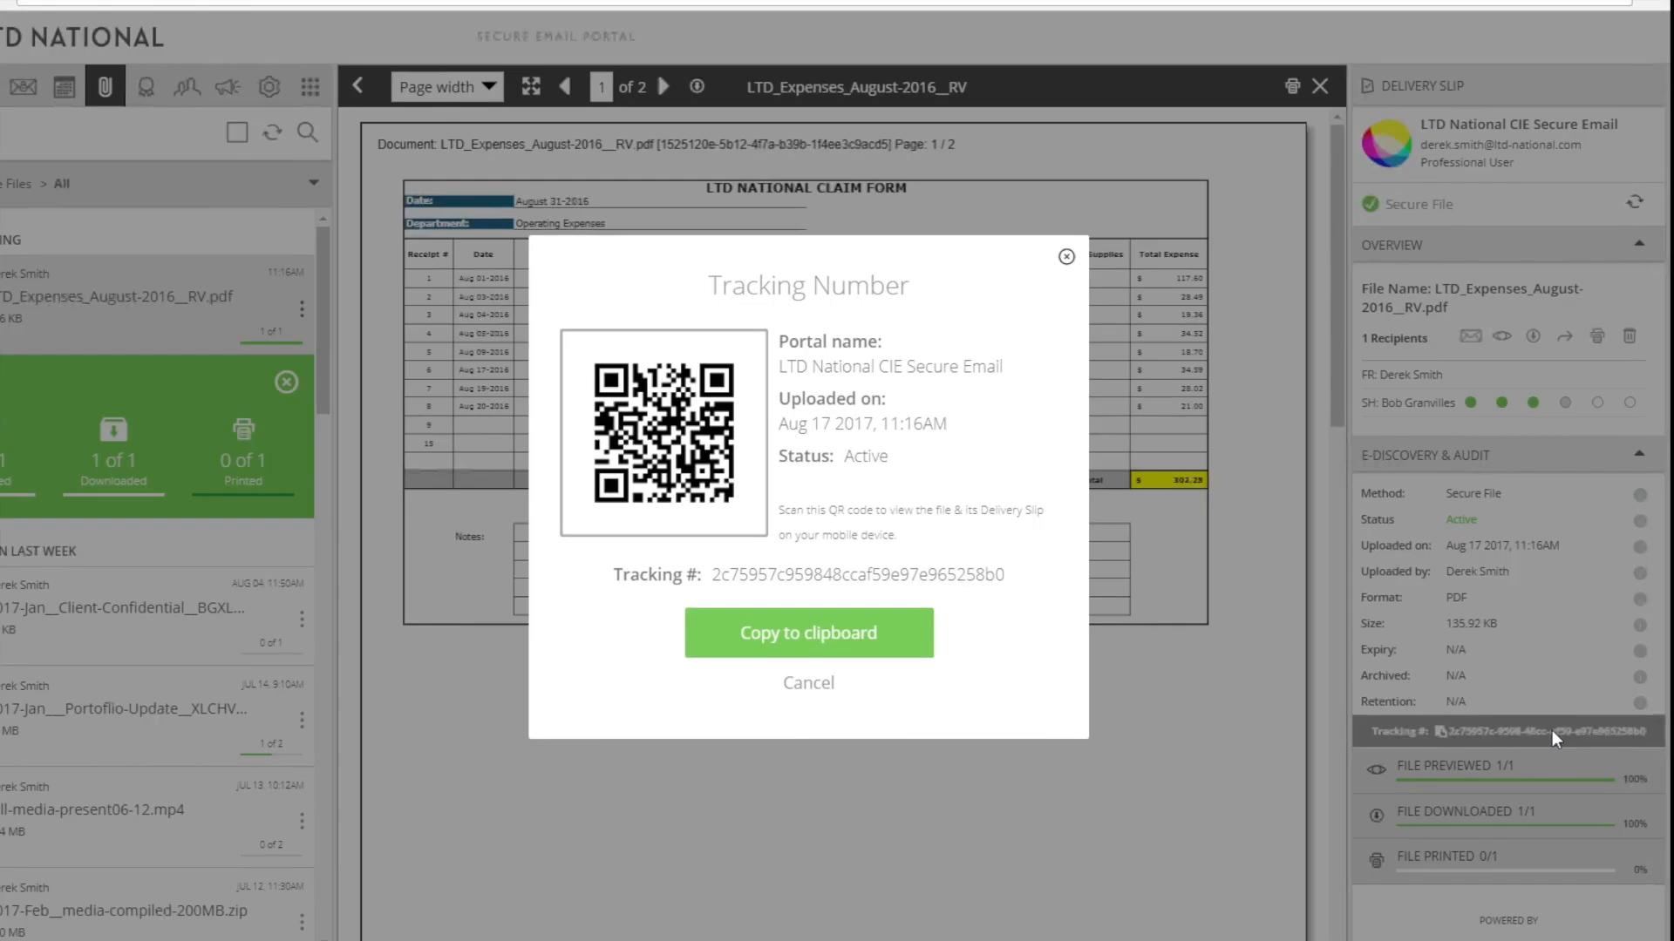